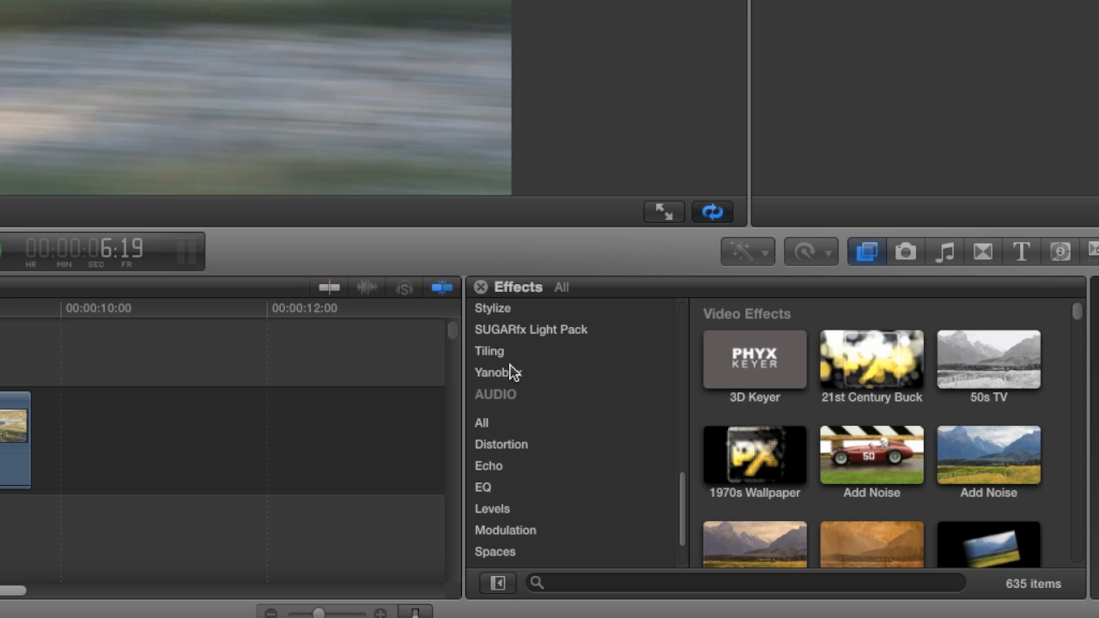
Select the Yanobox effects category and scroll to the Moods Blue and Brown presets
click(497, 372)
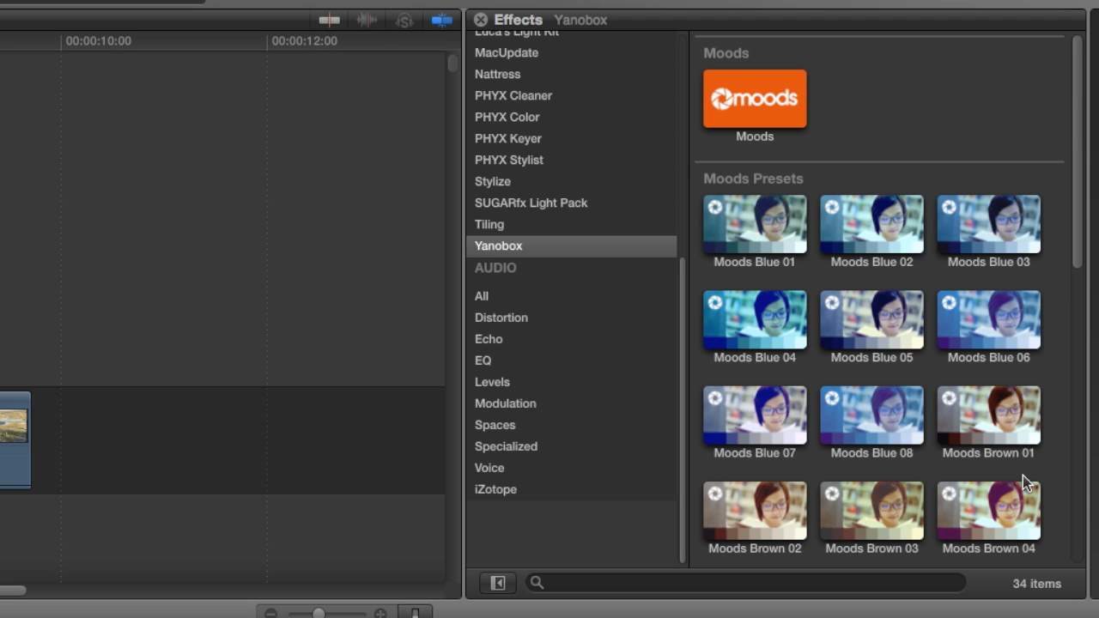
scroll(down, 3)
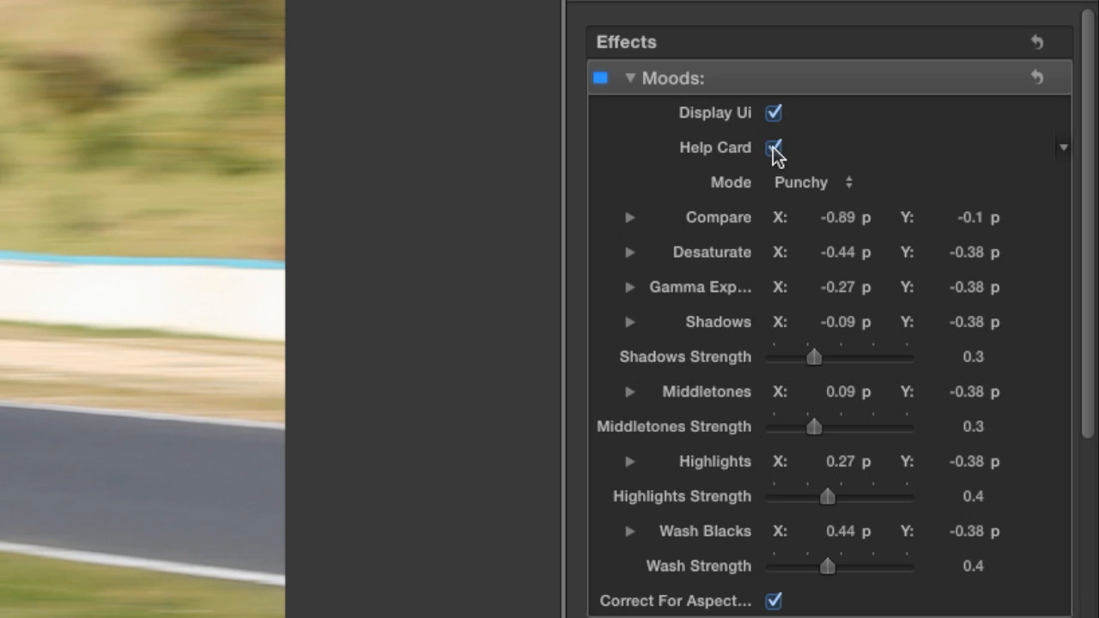
Turn on the Moods Help Card to show the on-screen colour wheels over the red car
click(772, 147)
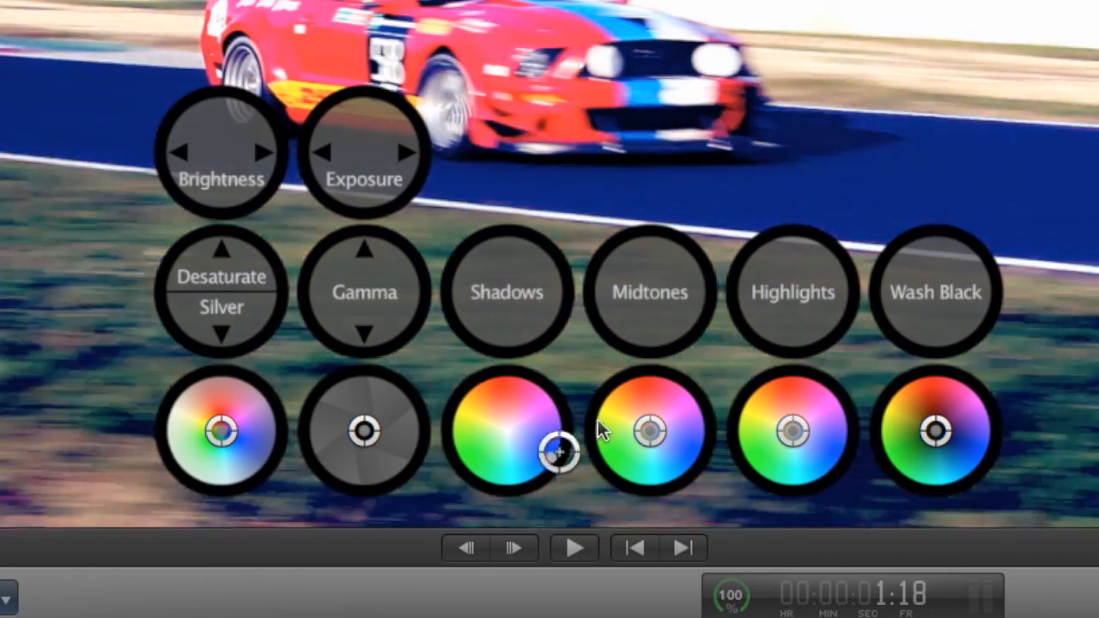
Tint the red car's shadows toward blue and raise the Shadows Strength
drag(554, 451, 501, 352)
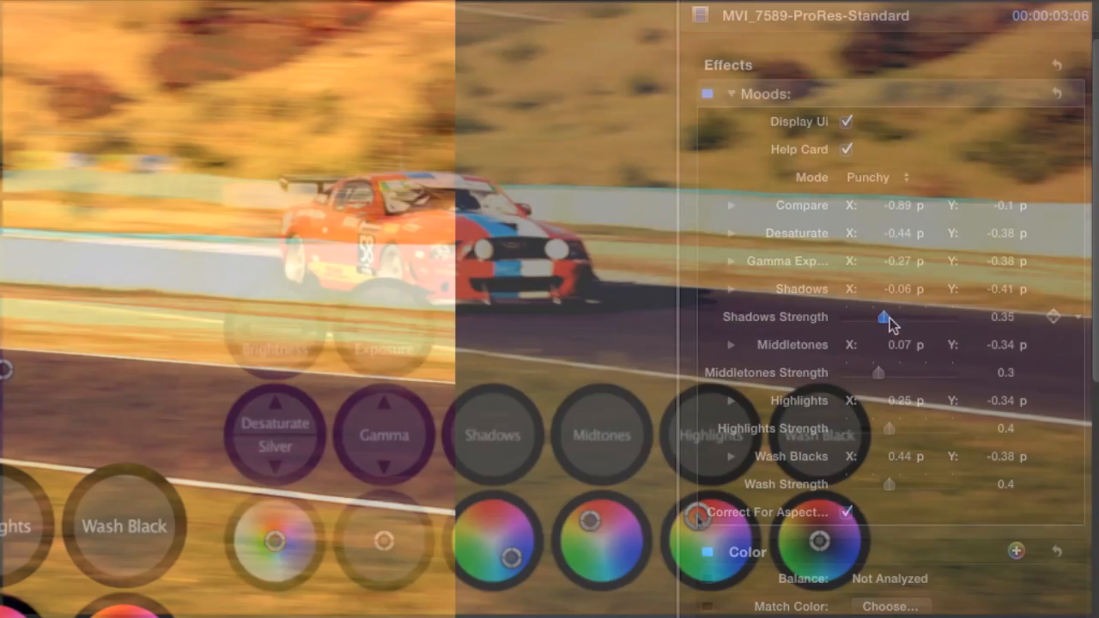
drag(883, 317, 908, 317)
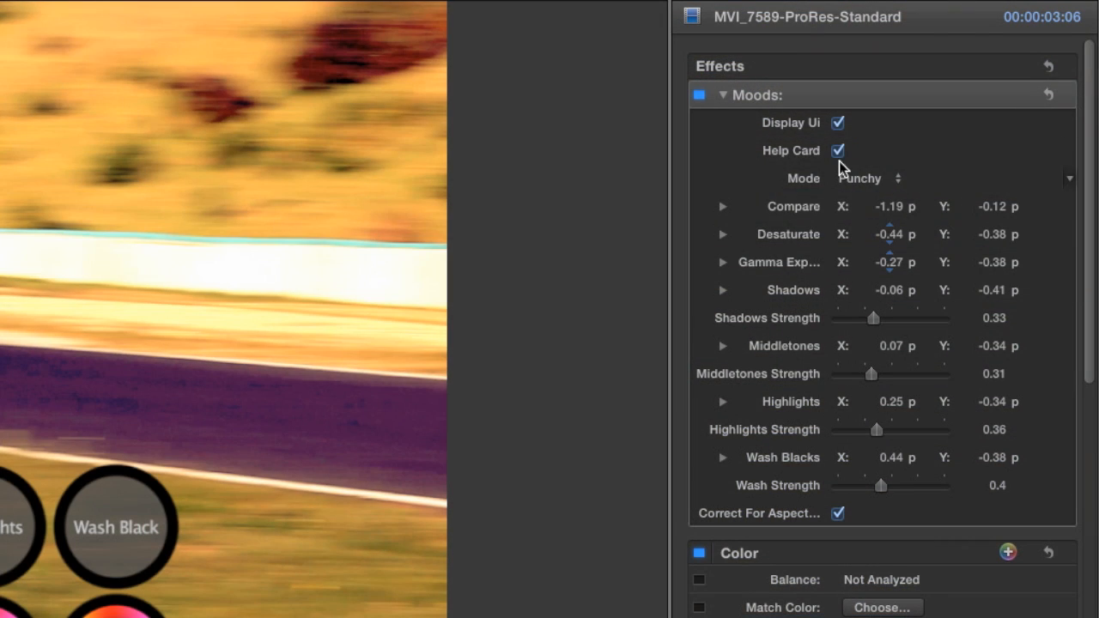
Hide the Help Card, keep Moods mode on Punchy, and turn off Display UI
click(867, 179)
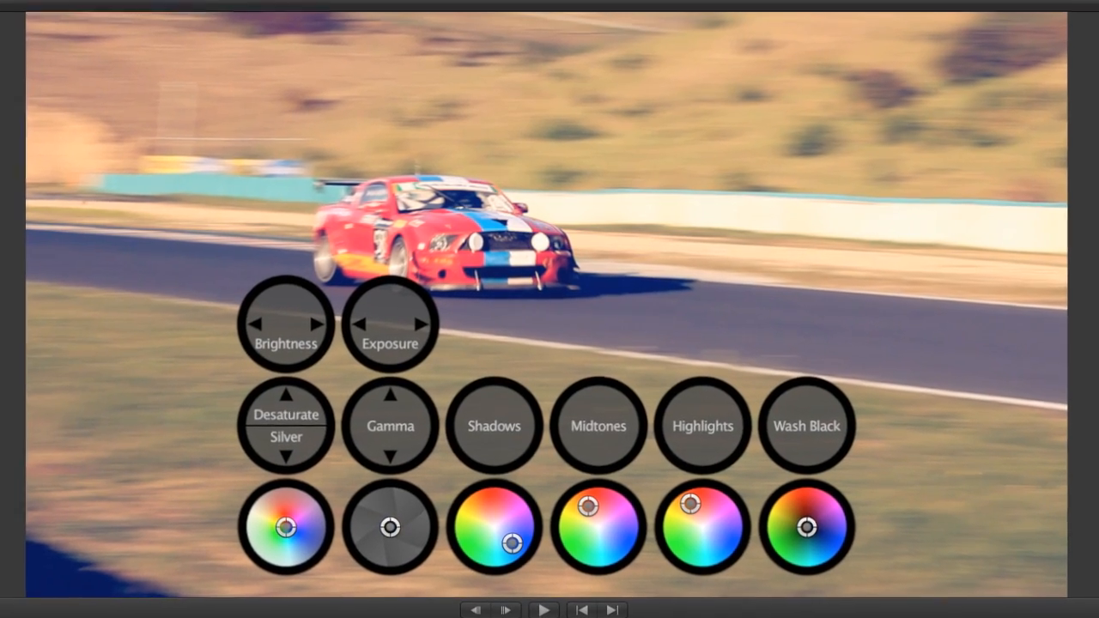
click(962, 167)
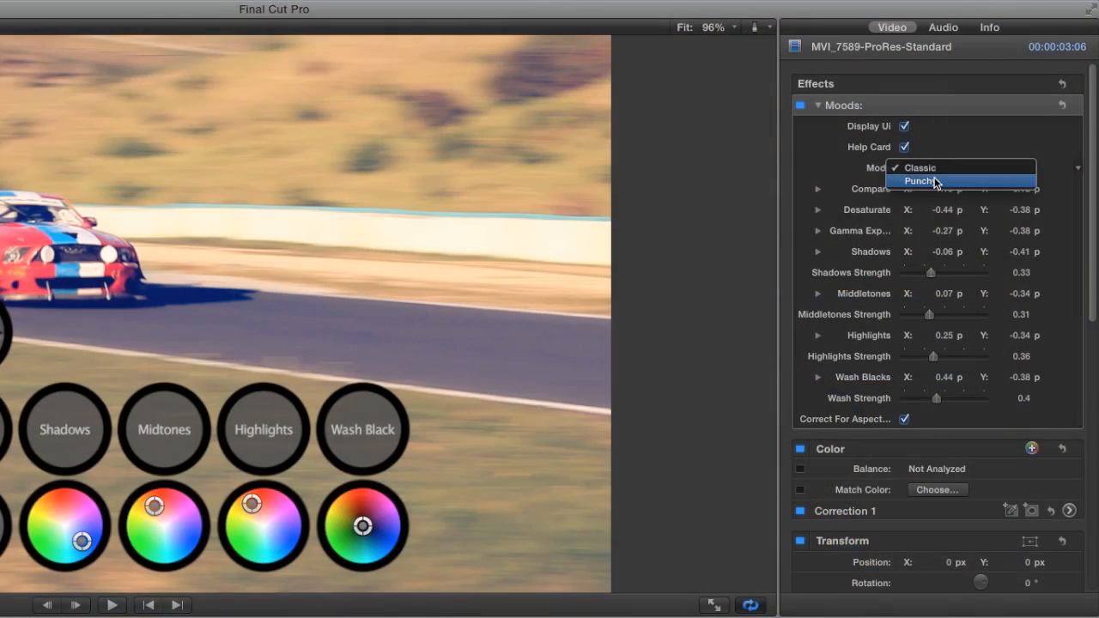
click(922, 181)
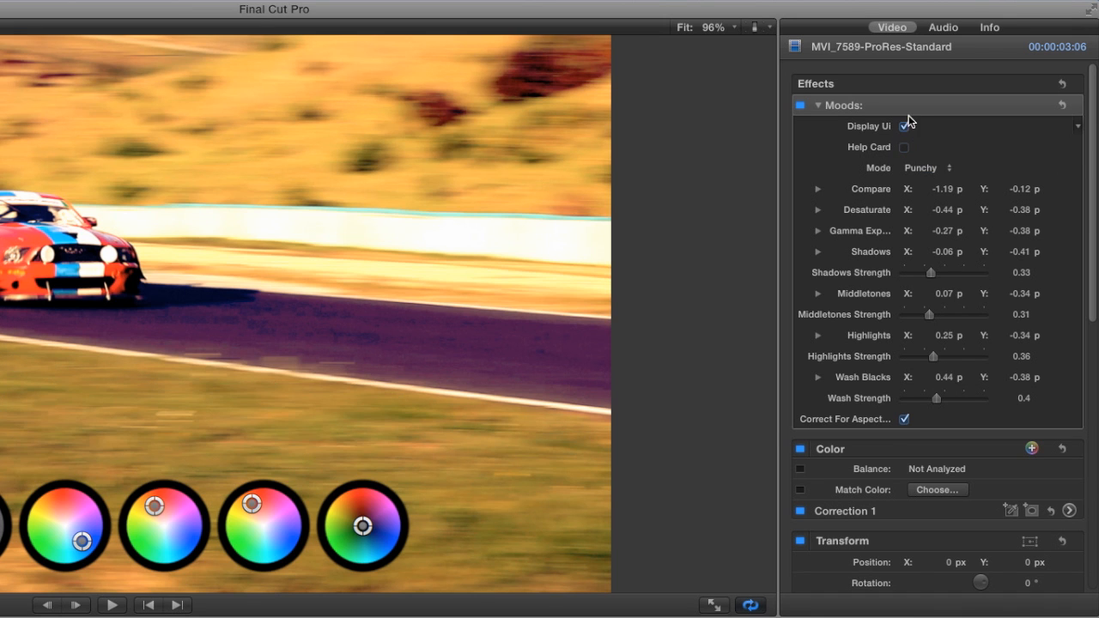
click(904, 125)
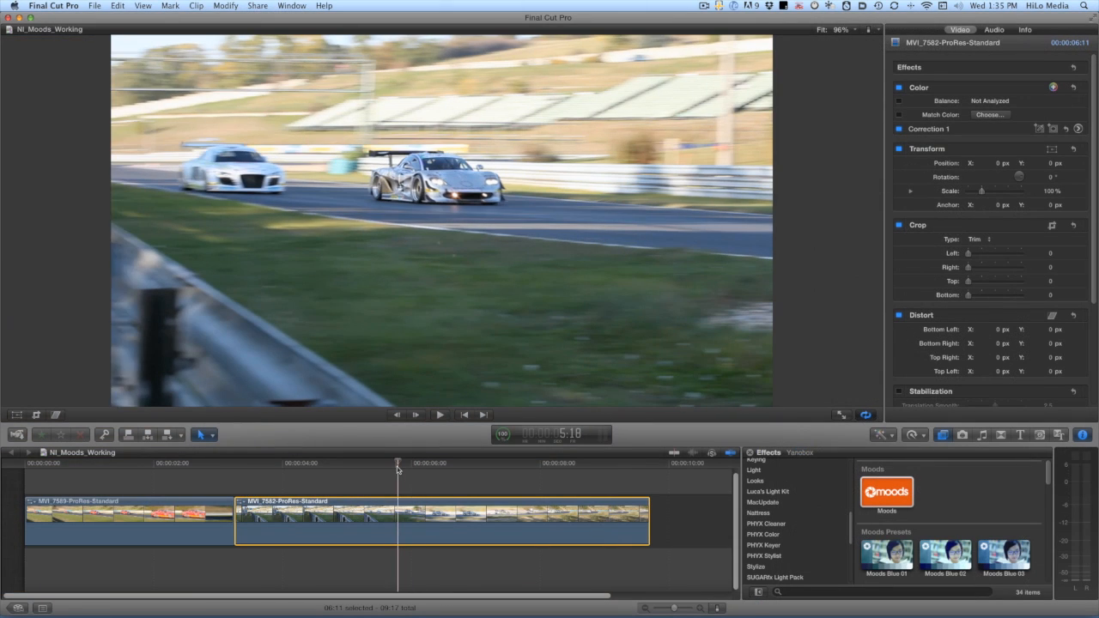
Drop the Moods effect onto the silver race-car clip and enlarge the viewer layout
drag(886, 491, 416, 535)
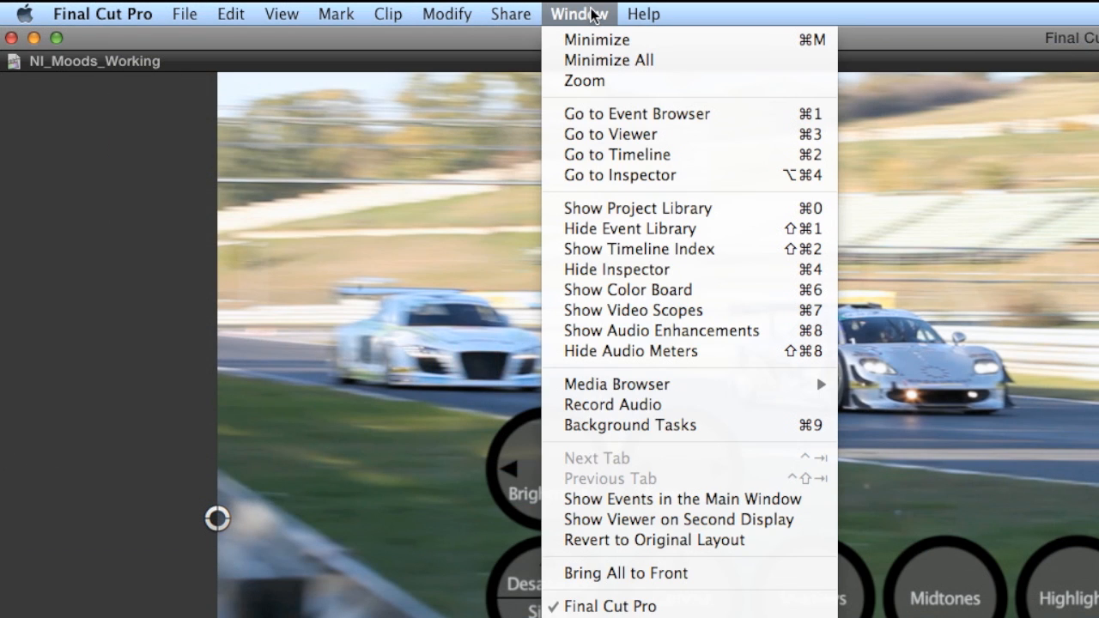
mouse_move(683, 499)
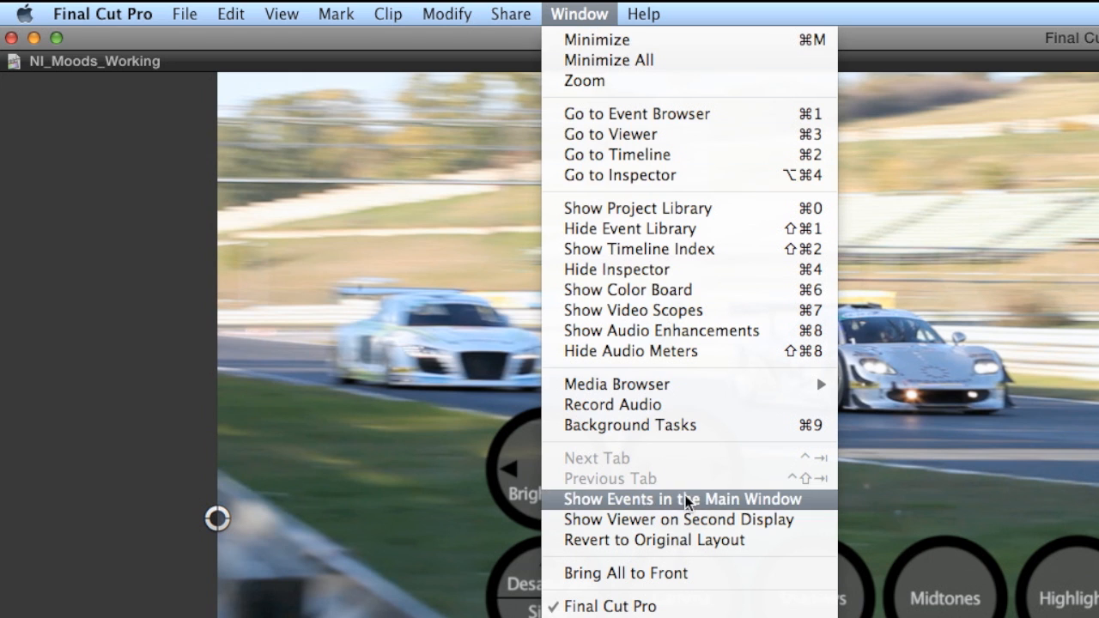
click(683, 499)
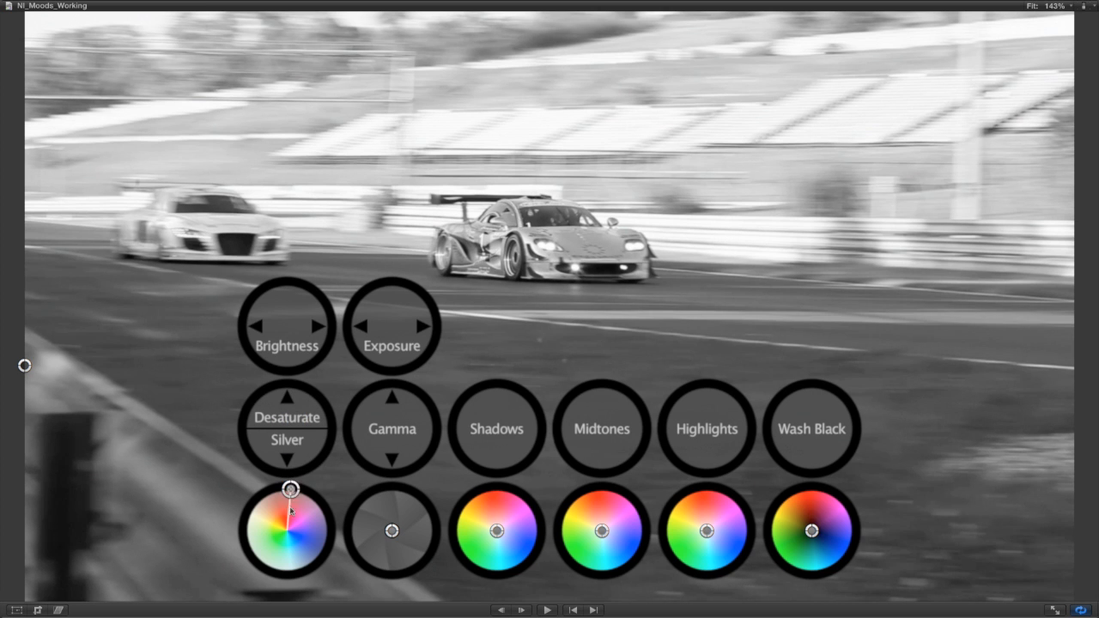
Drag the Desaturate wheel handle to turn the silver car clip fully black and white
drag(291, 488, 286, 601)
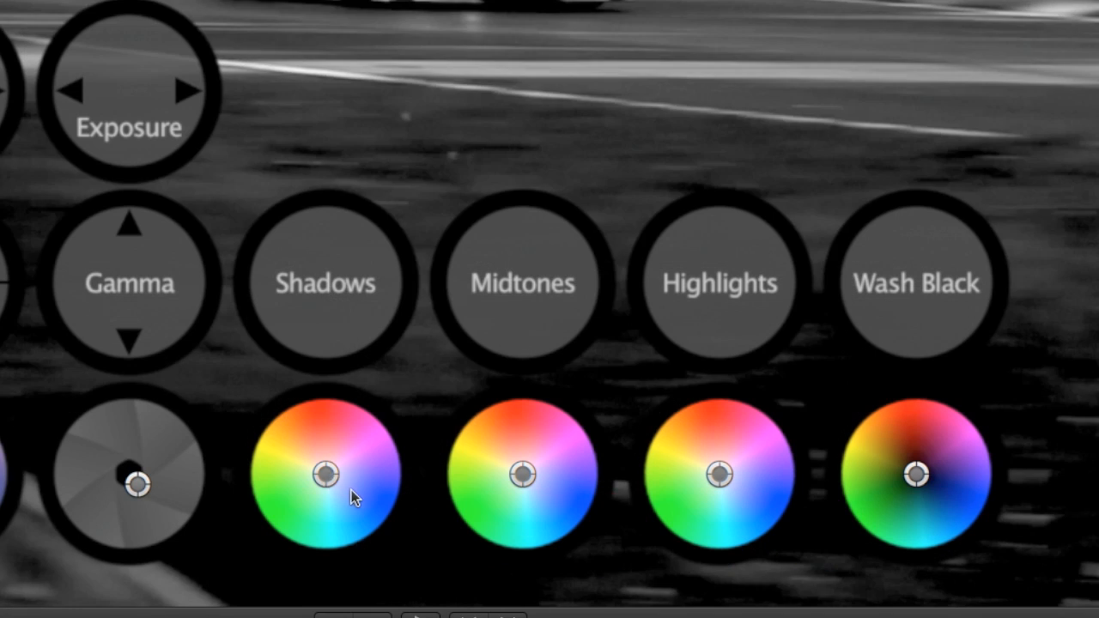
Tint the shadows and wash the blacks with deep purple-blue on the silver car clip
drag(324, 474, 352, 490)
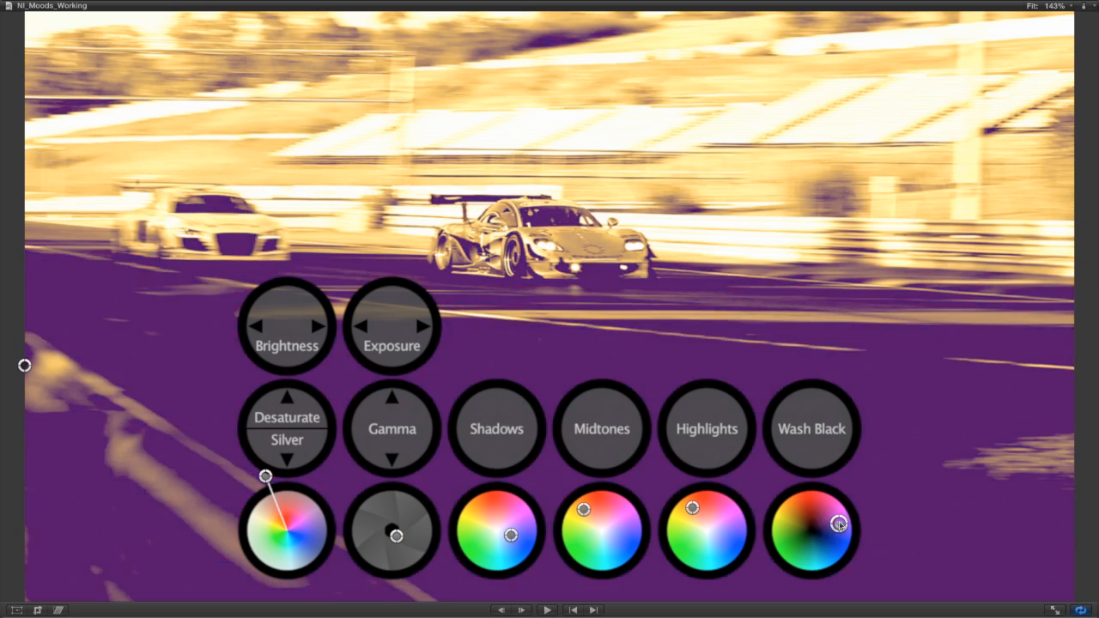
drag(839, 525, 818, 493)
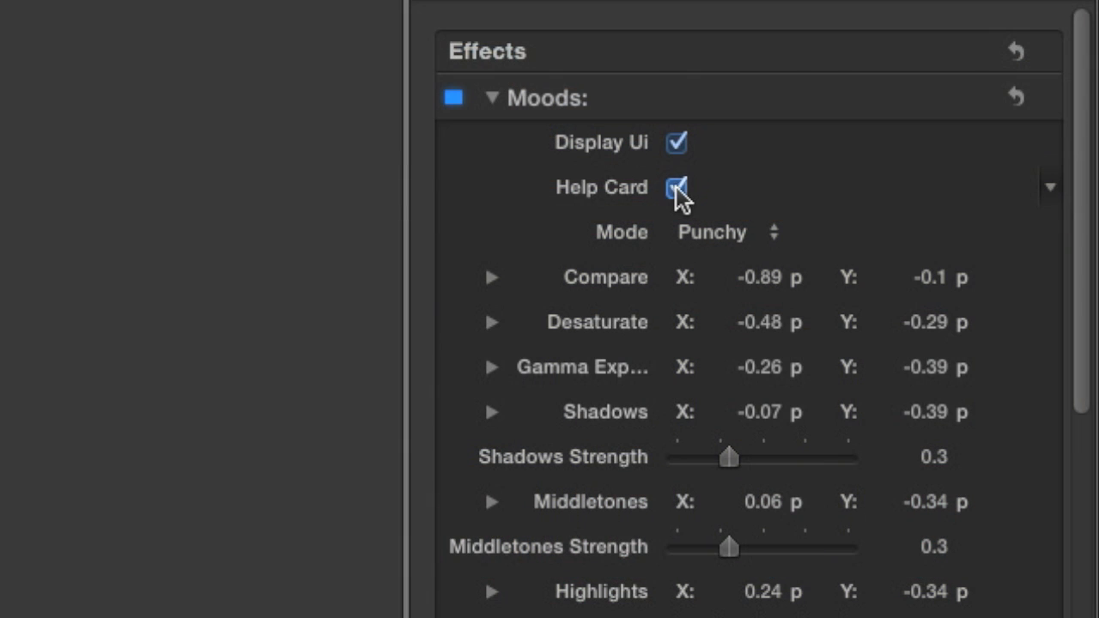
click(675, 187)
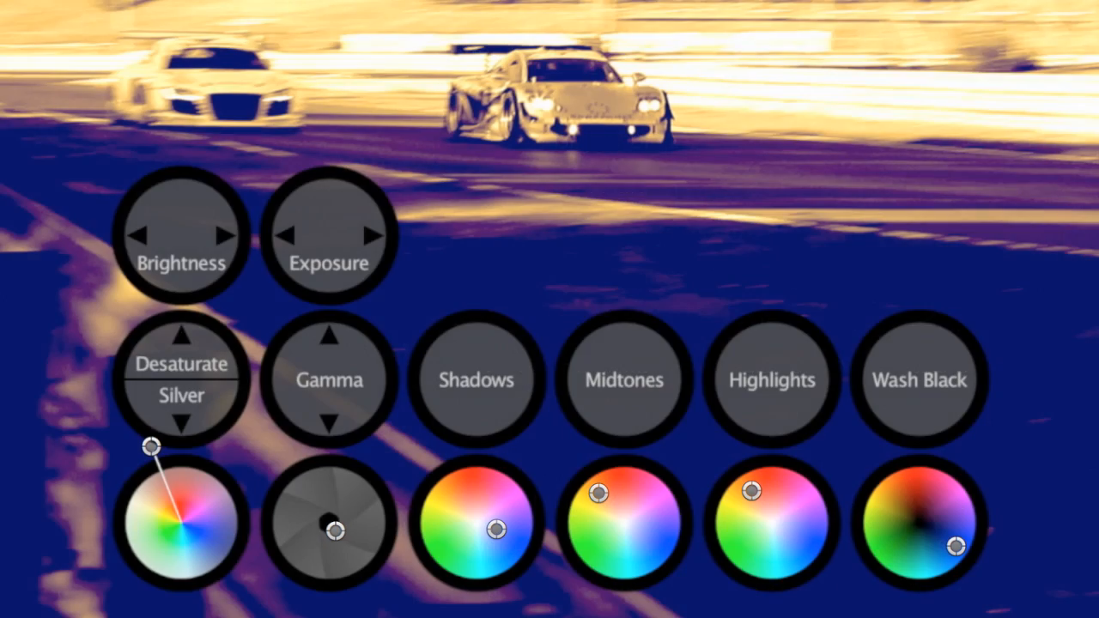